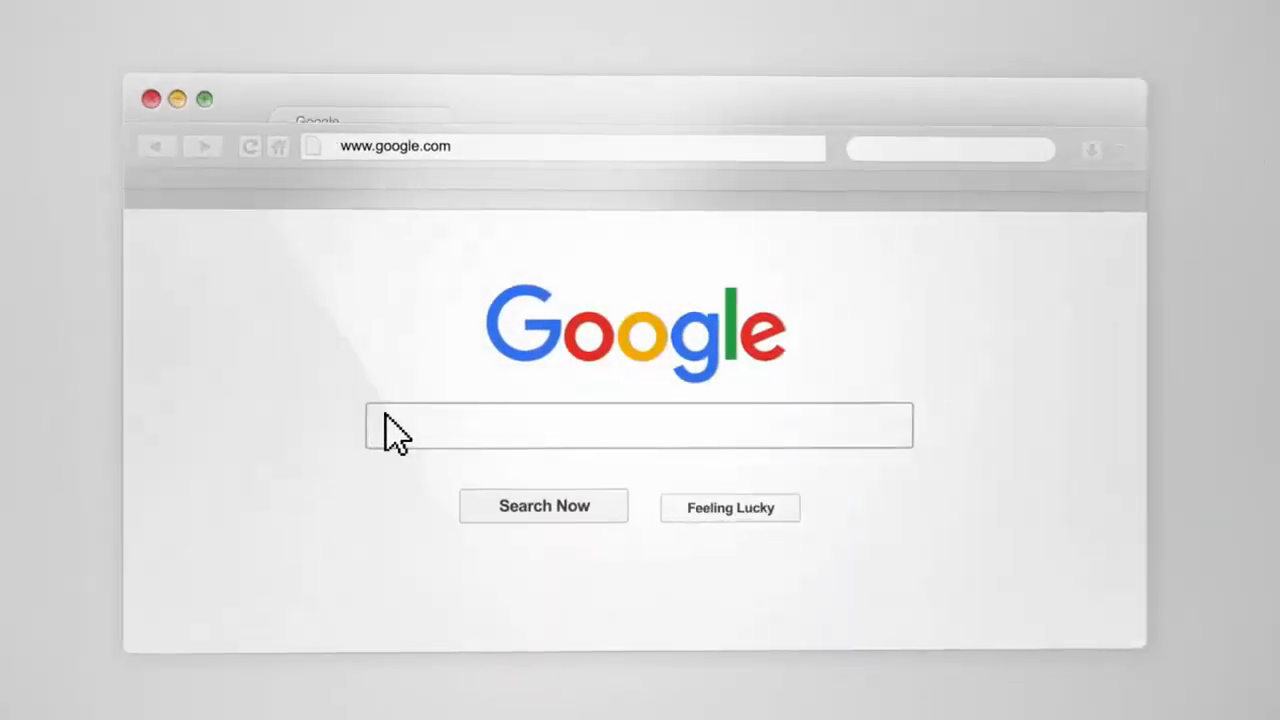
type("Excel Shortcuts")
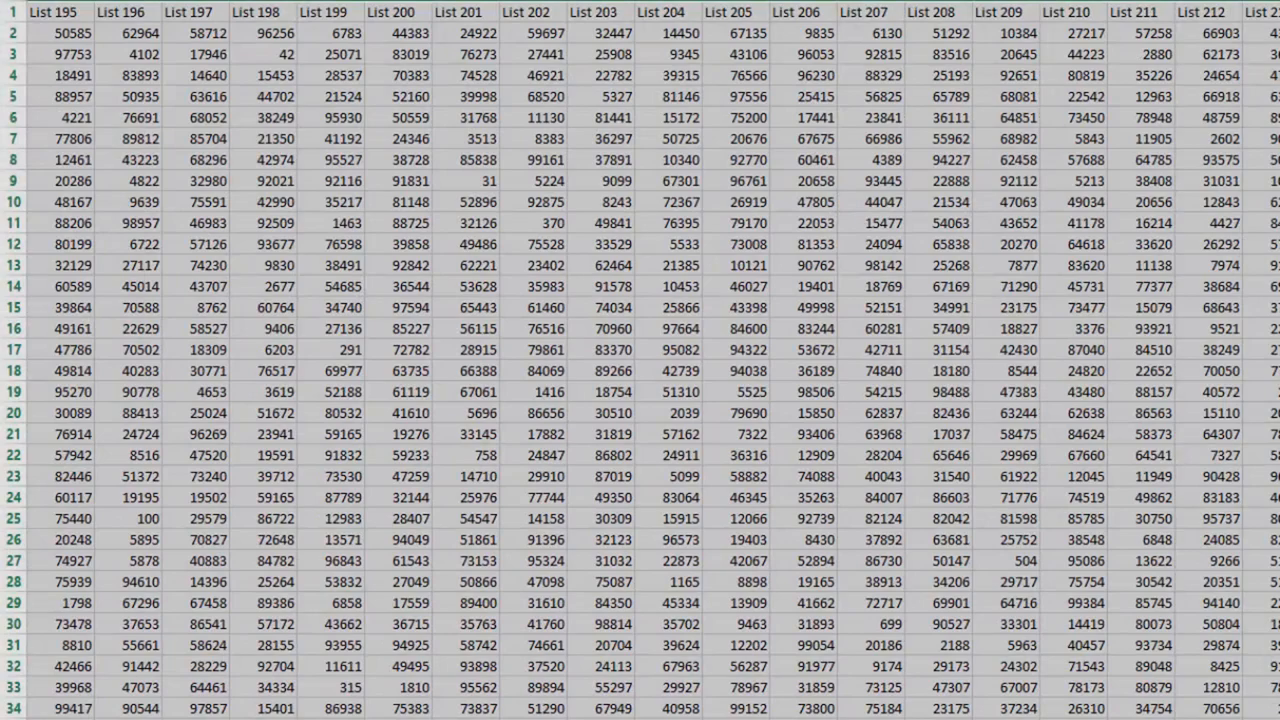
scroll("right", 3)
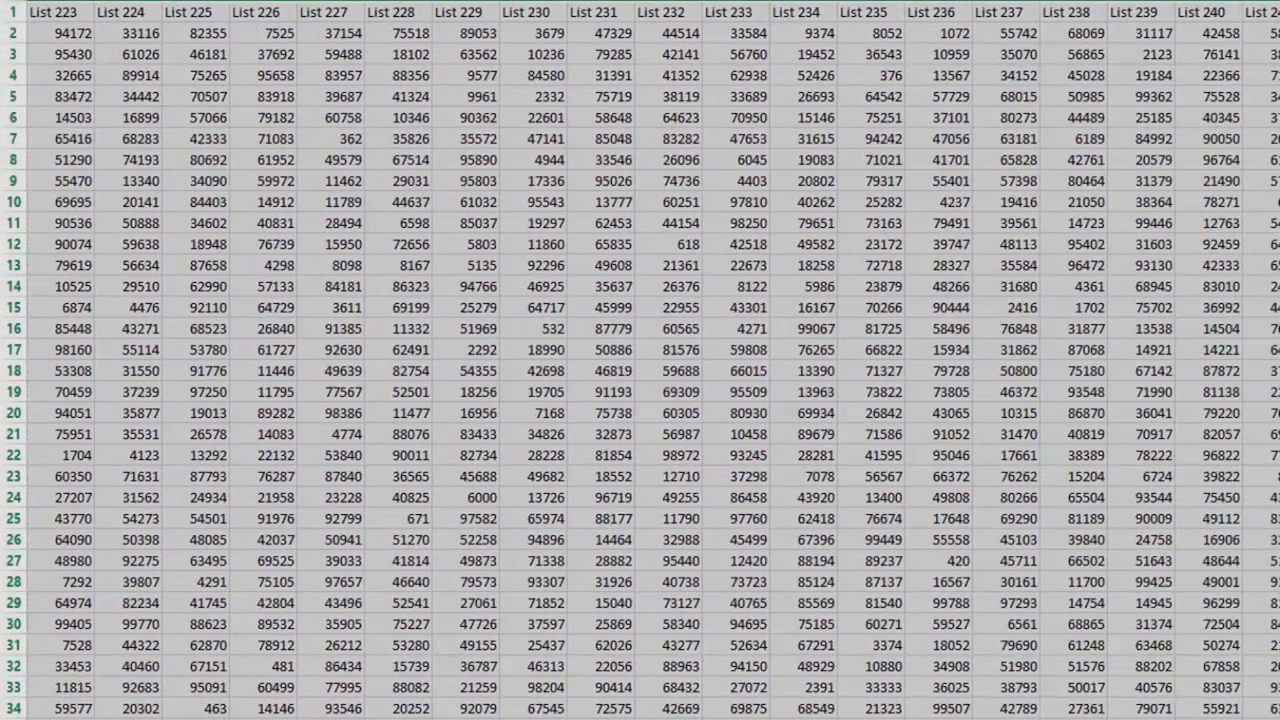